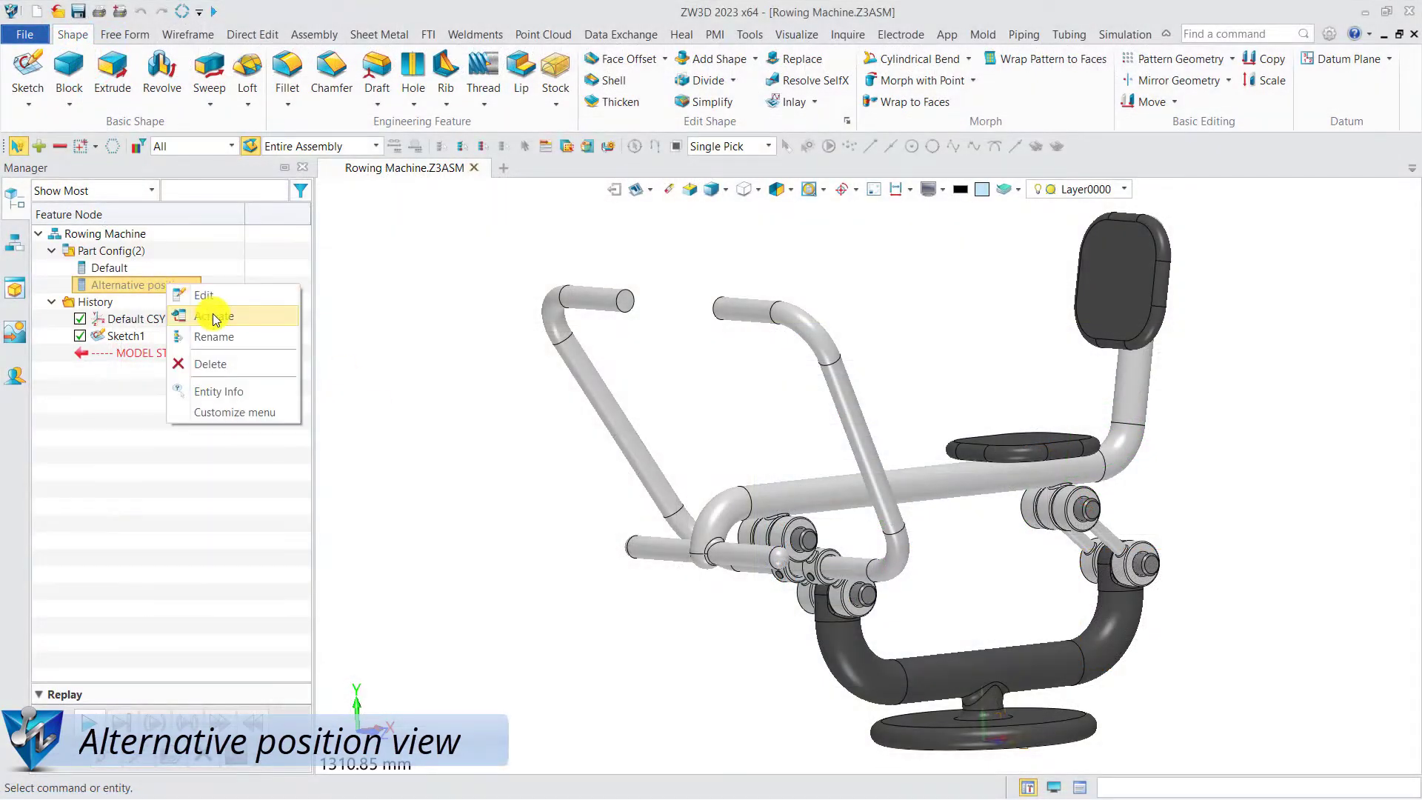
- Activate the Alternative position configuration from the Manager tree
click(215, 315)
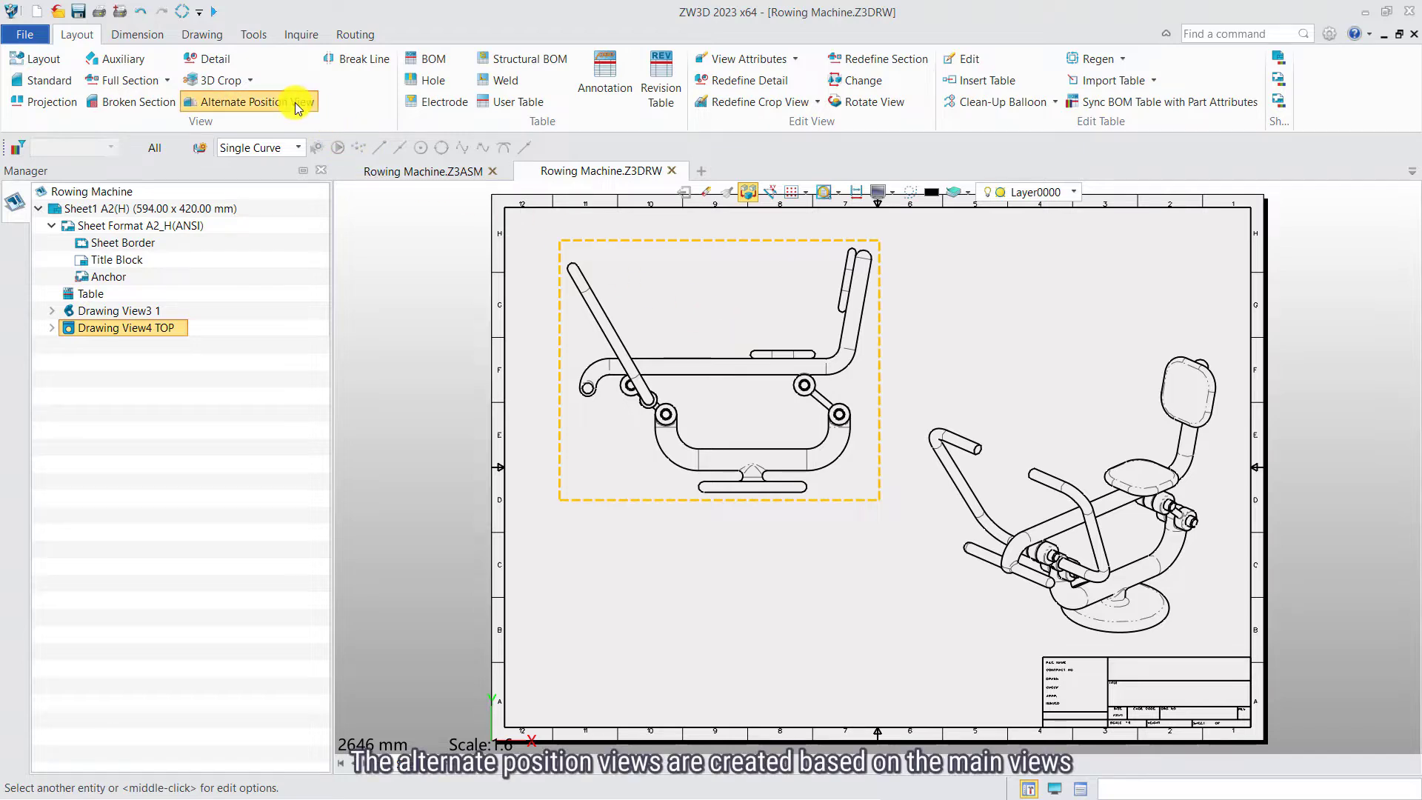
- Add an alternate position view on TOP using the Alternative position configuration
click(239, 103)
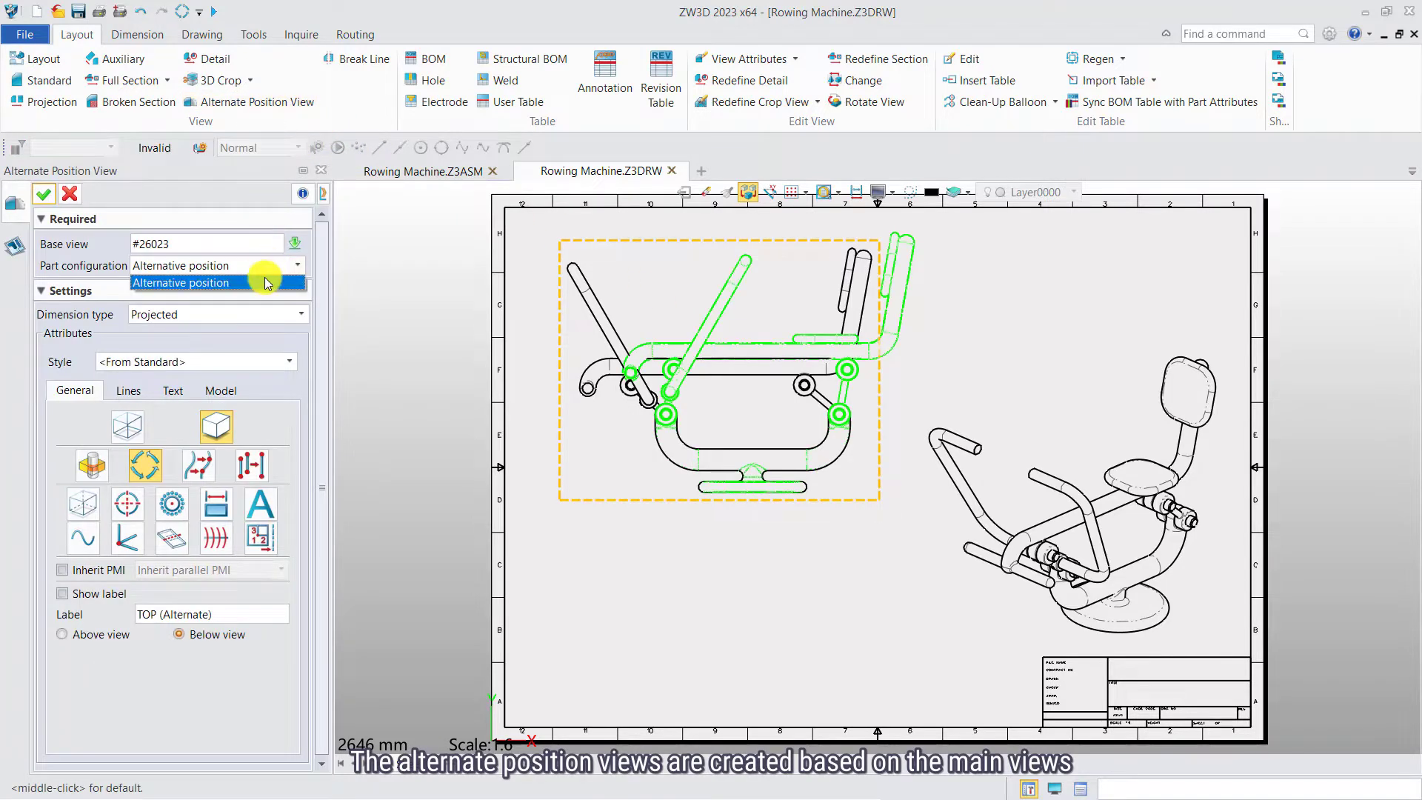
click(179, 281)
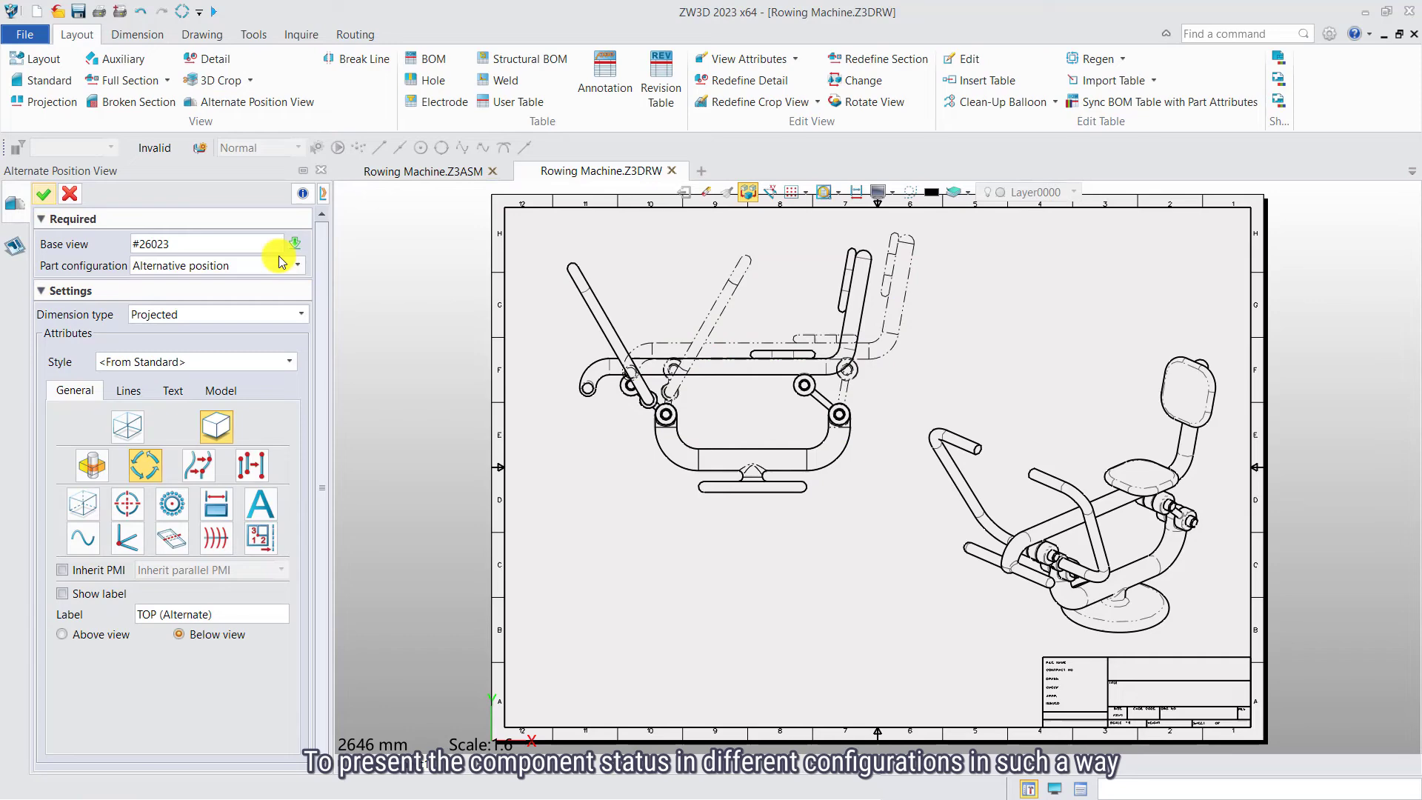
click(70, 193)
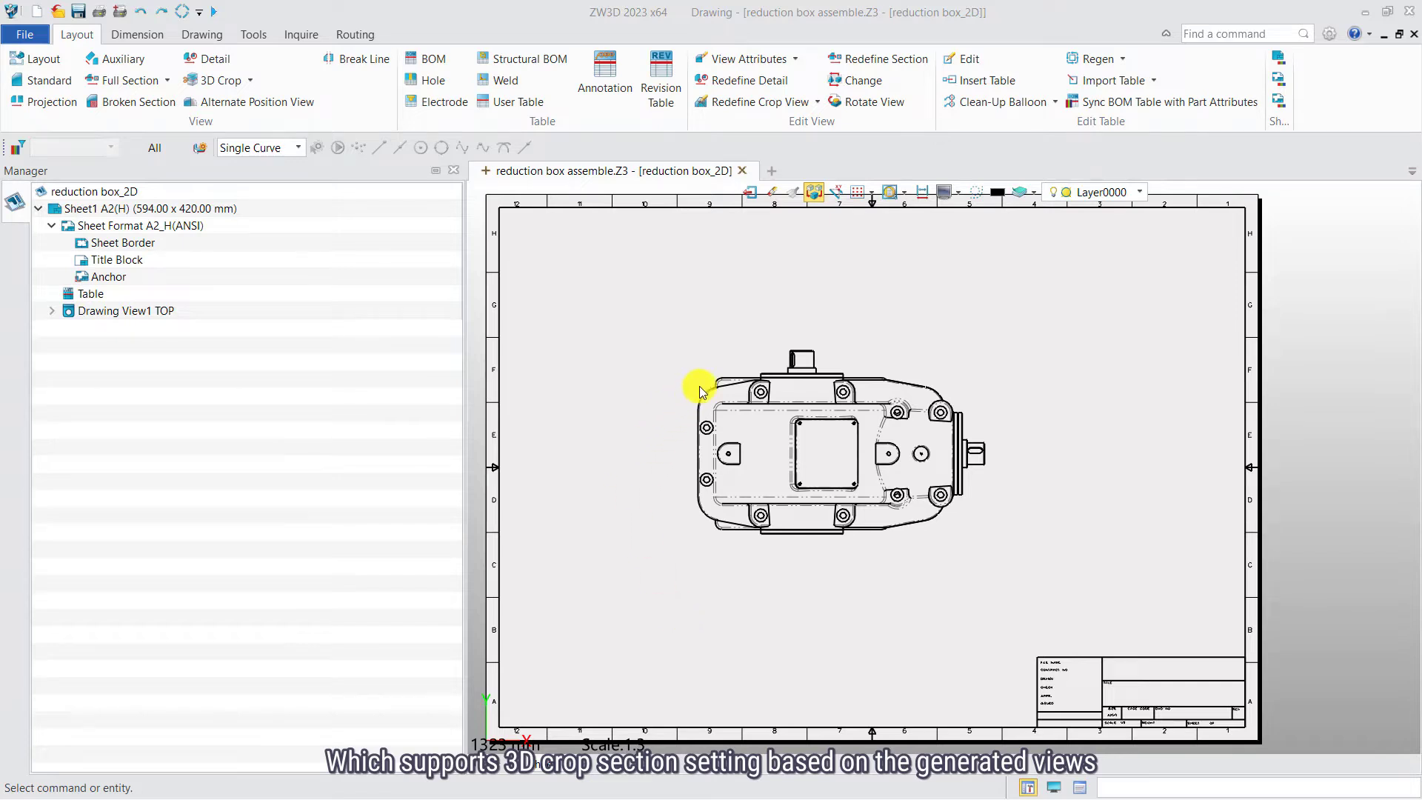
- 3D-crop the top view by the section box with width 50 mm
click(702, 390)
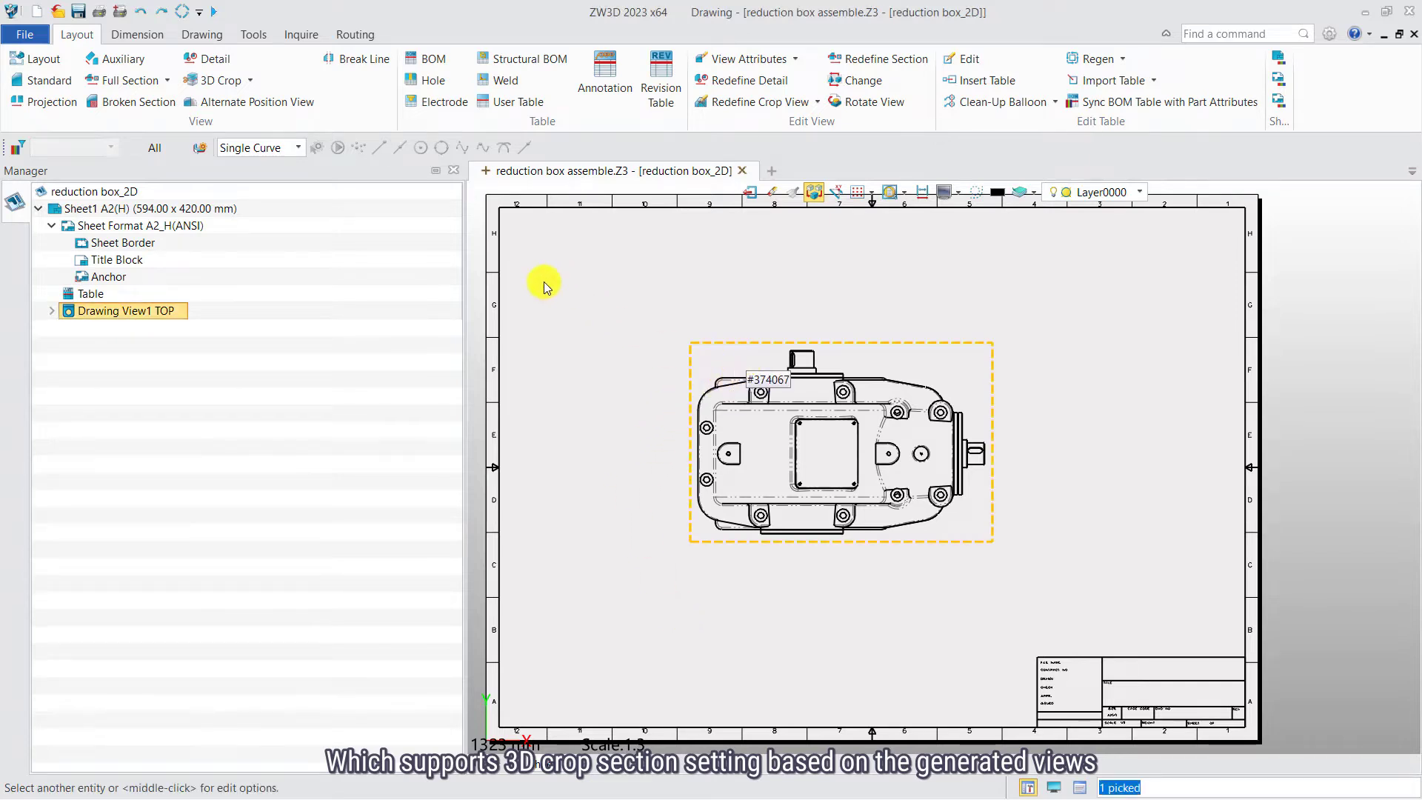
mouse_move(217, 80)
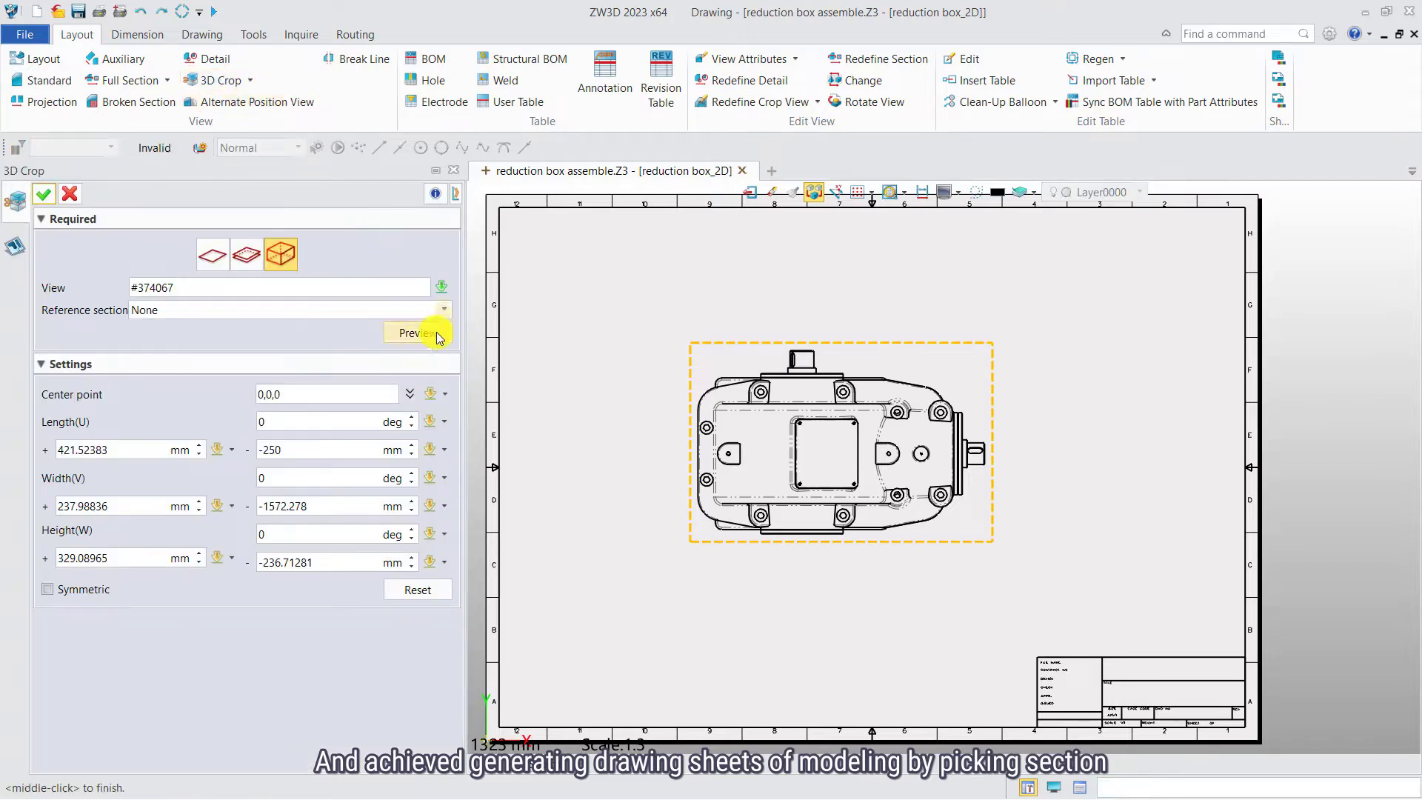
click(443, 310)
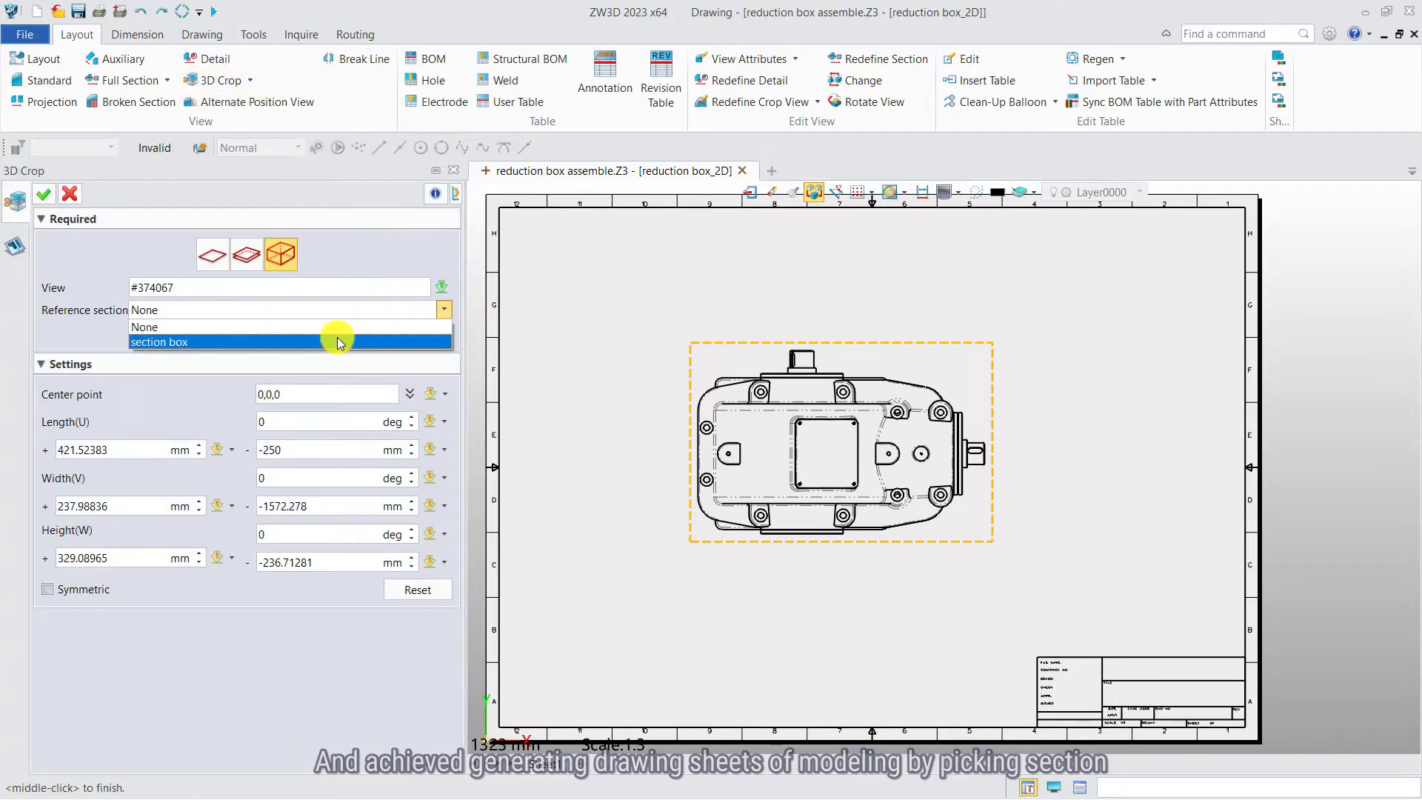
click(160, 343)
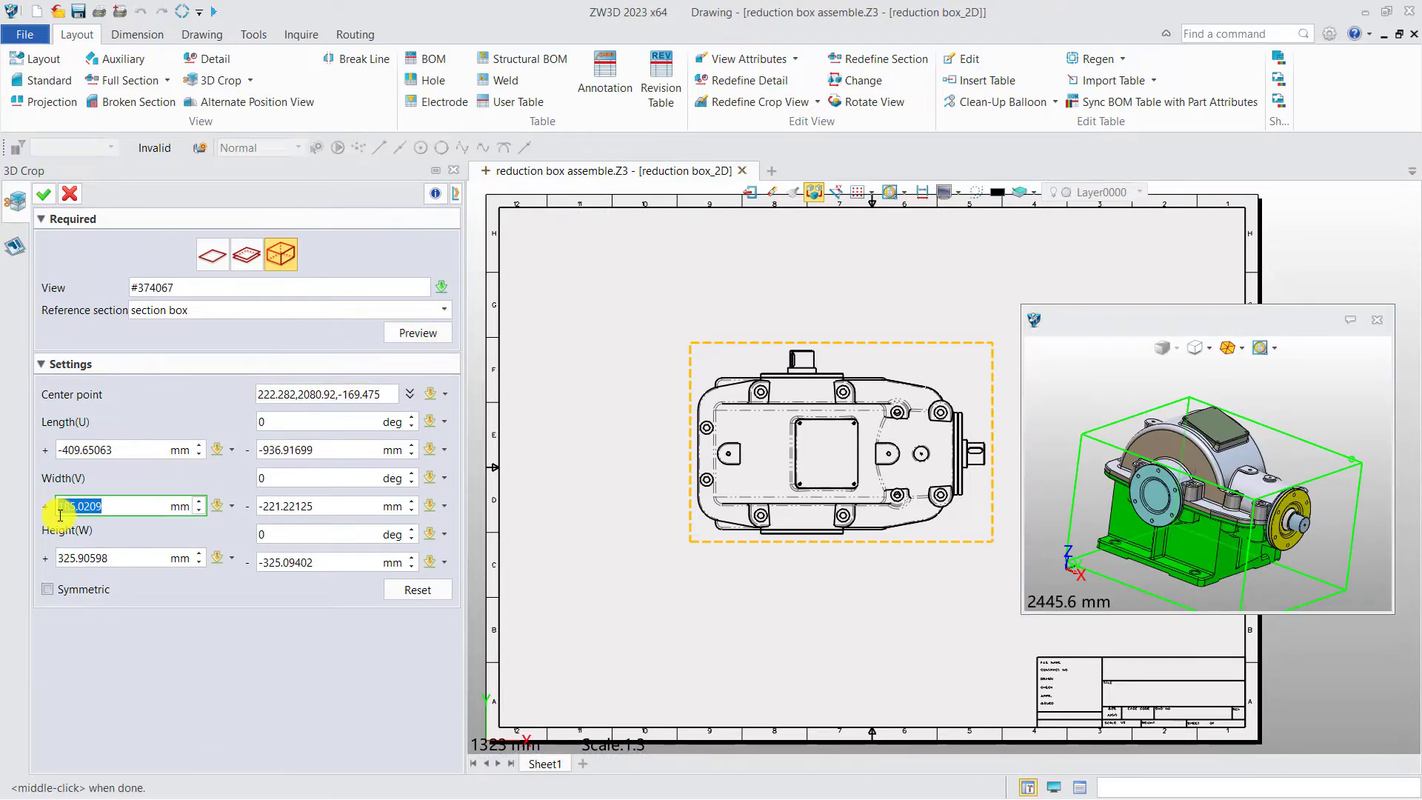
text(50)
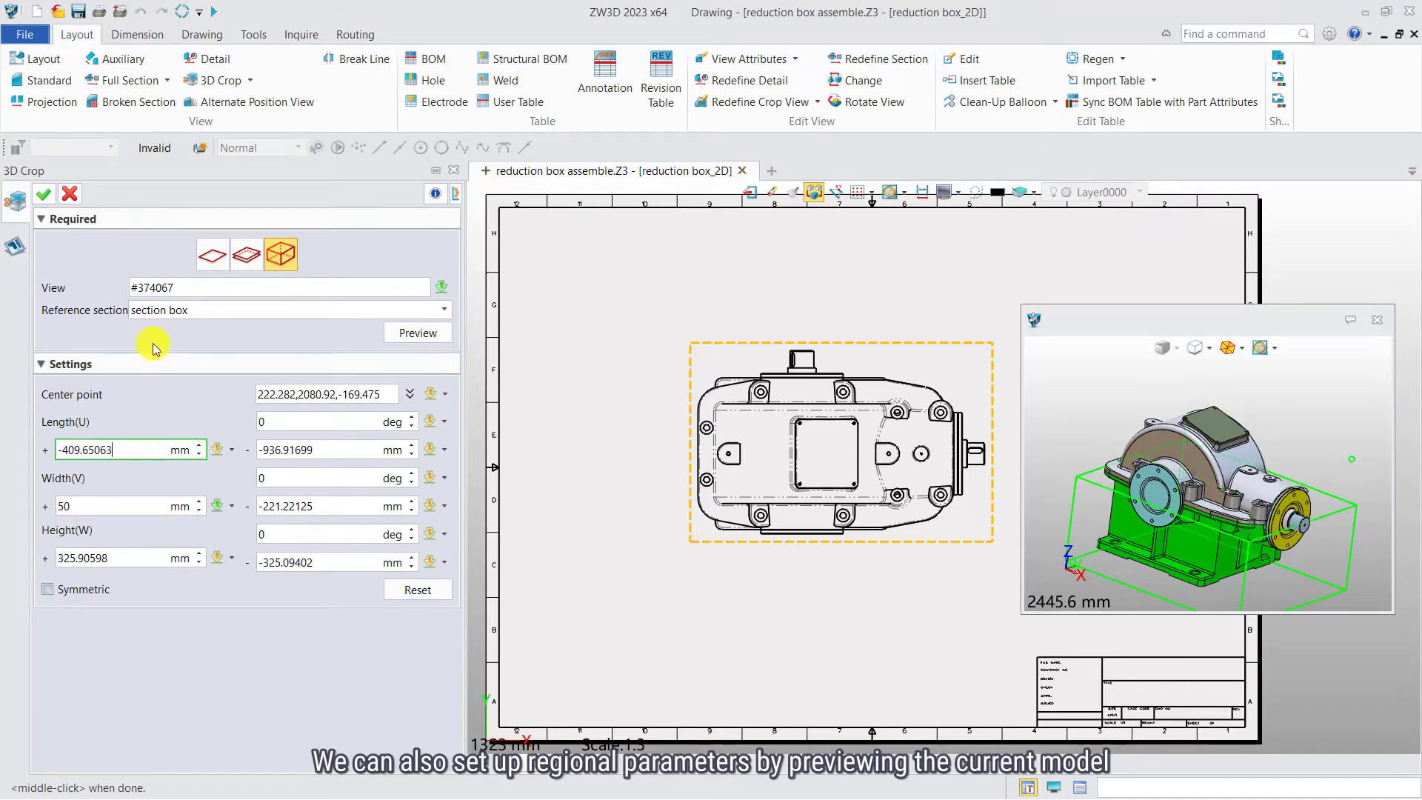
click(43, 194)
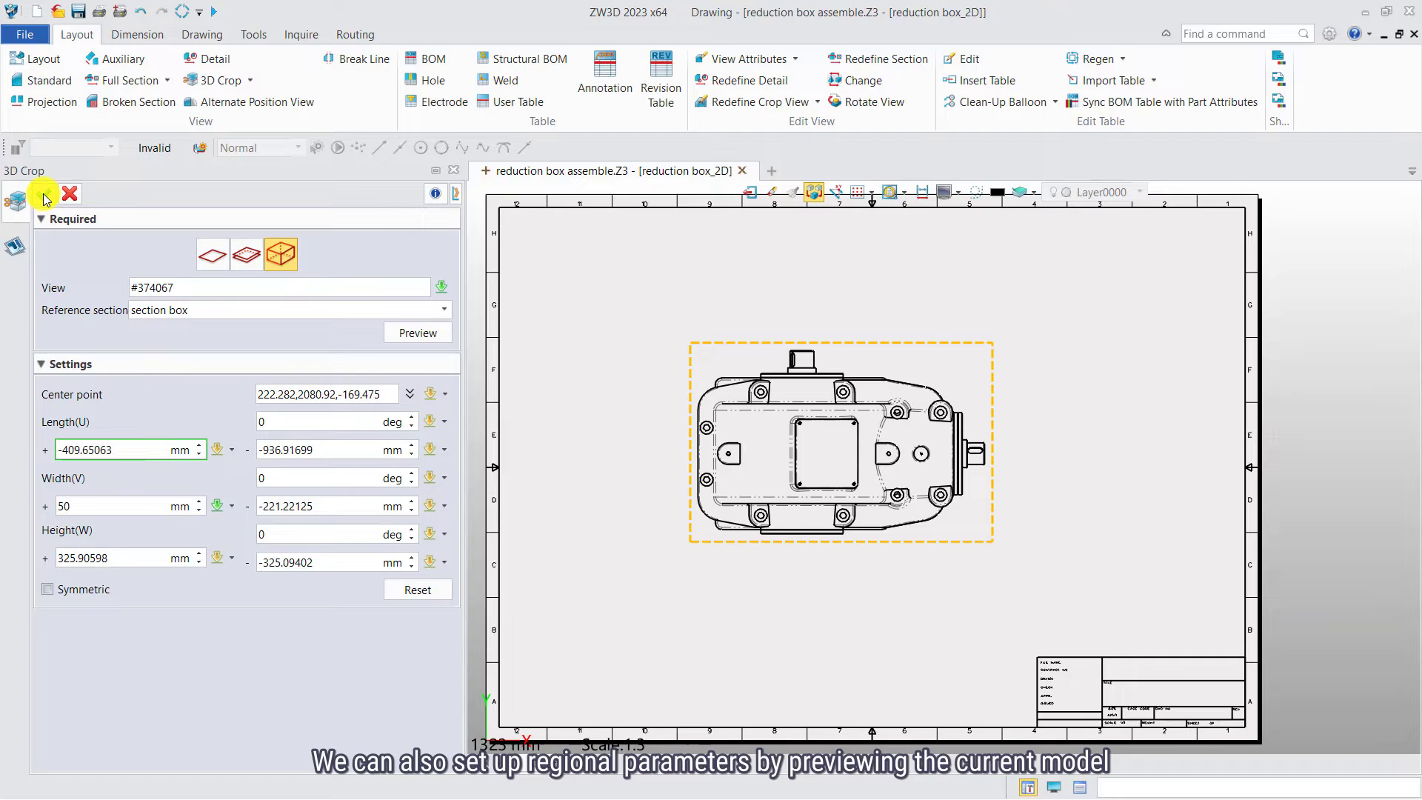
click(70, 194)
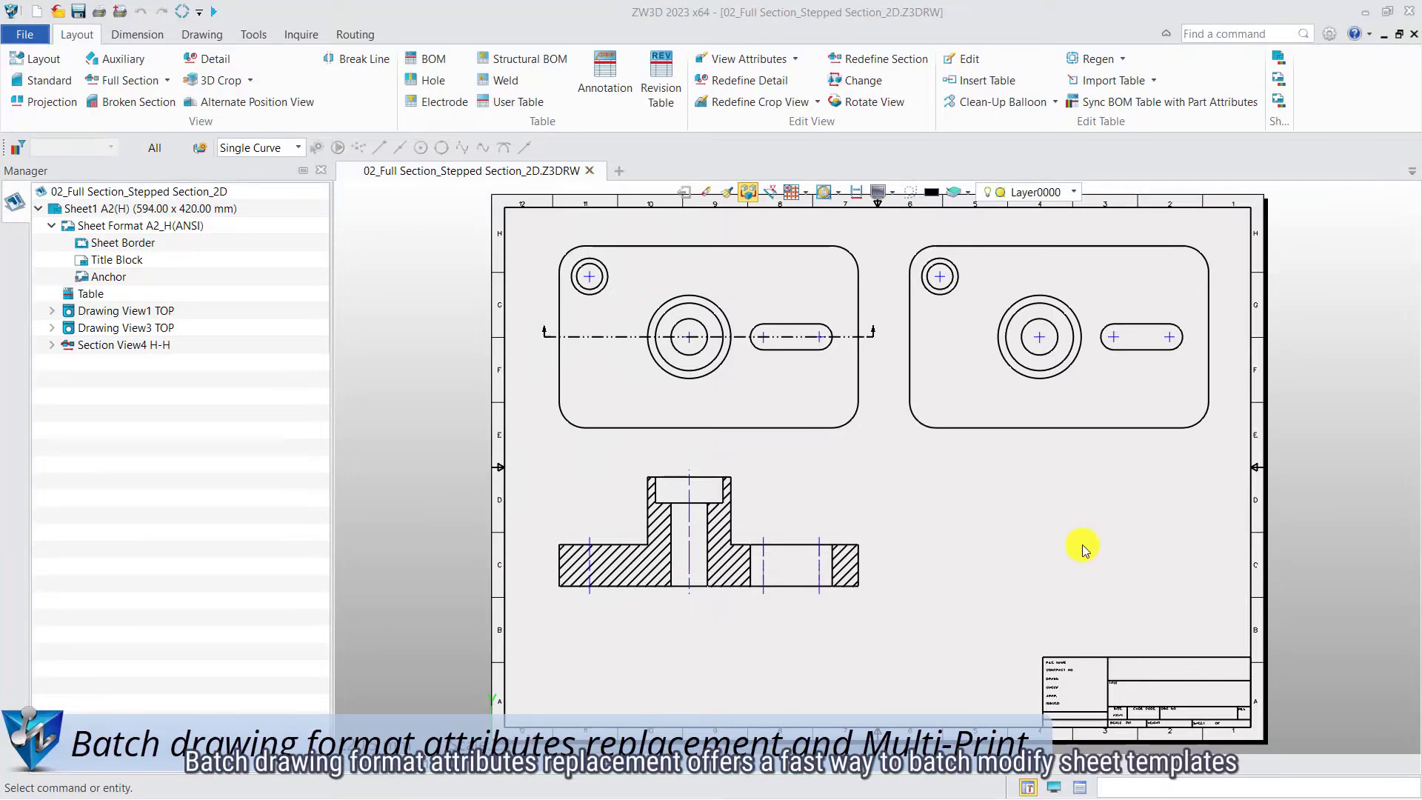
mouse_move(1148, 552)
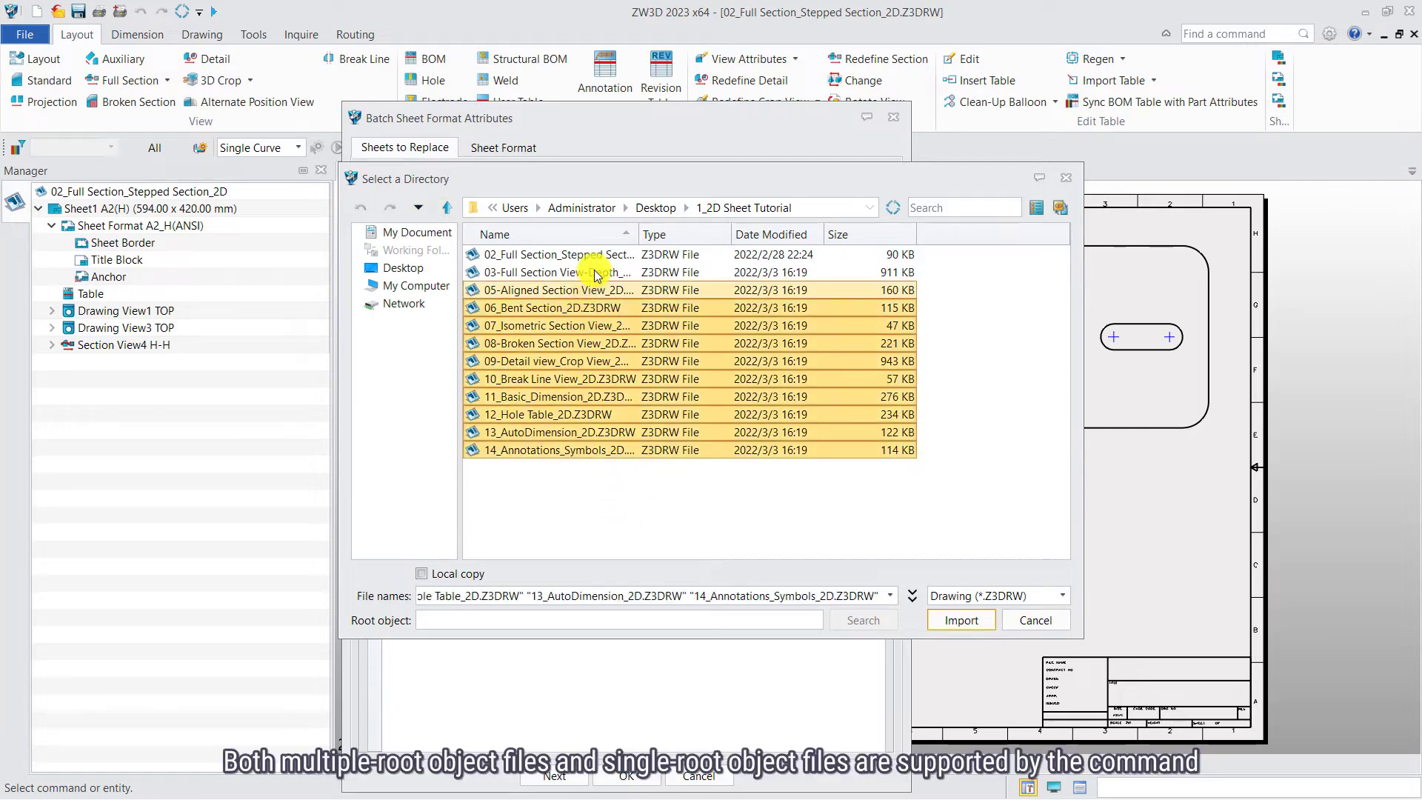
- Apply the ZWSOFTDrawing sheet format to the imported tutorial drawings and accept the irreversible change
click(960, 619)
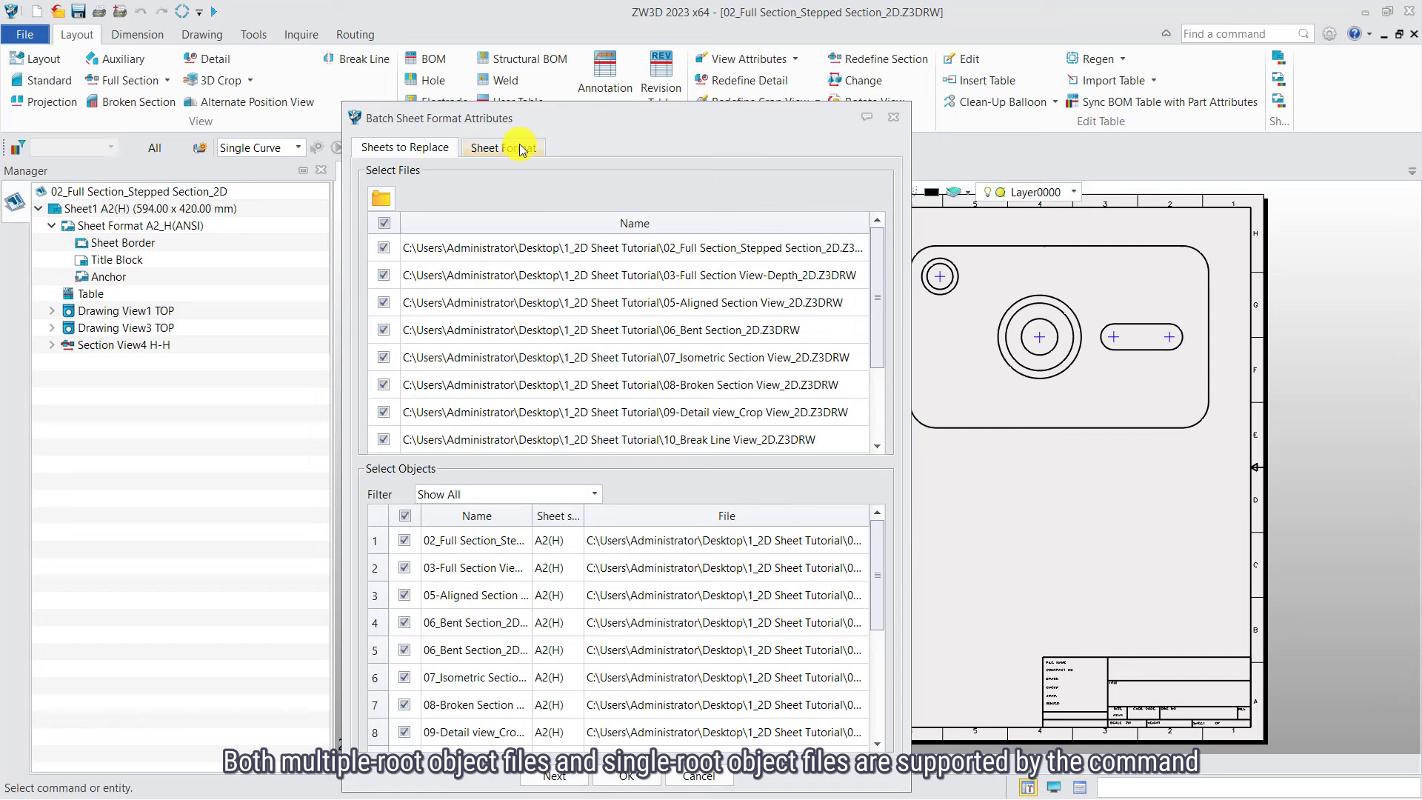
click(502, 146)
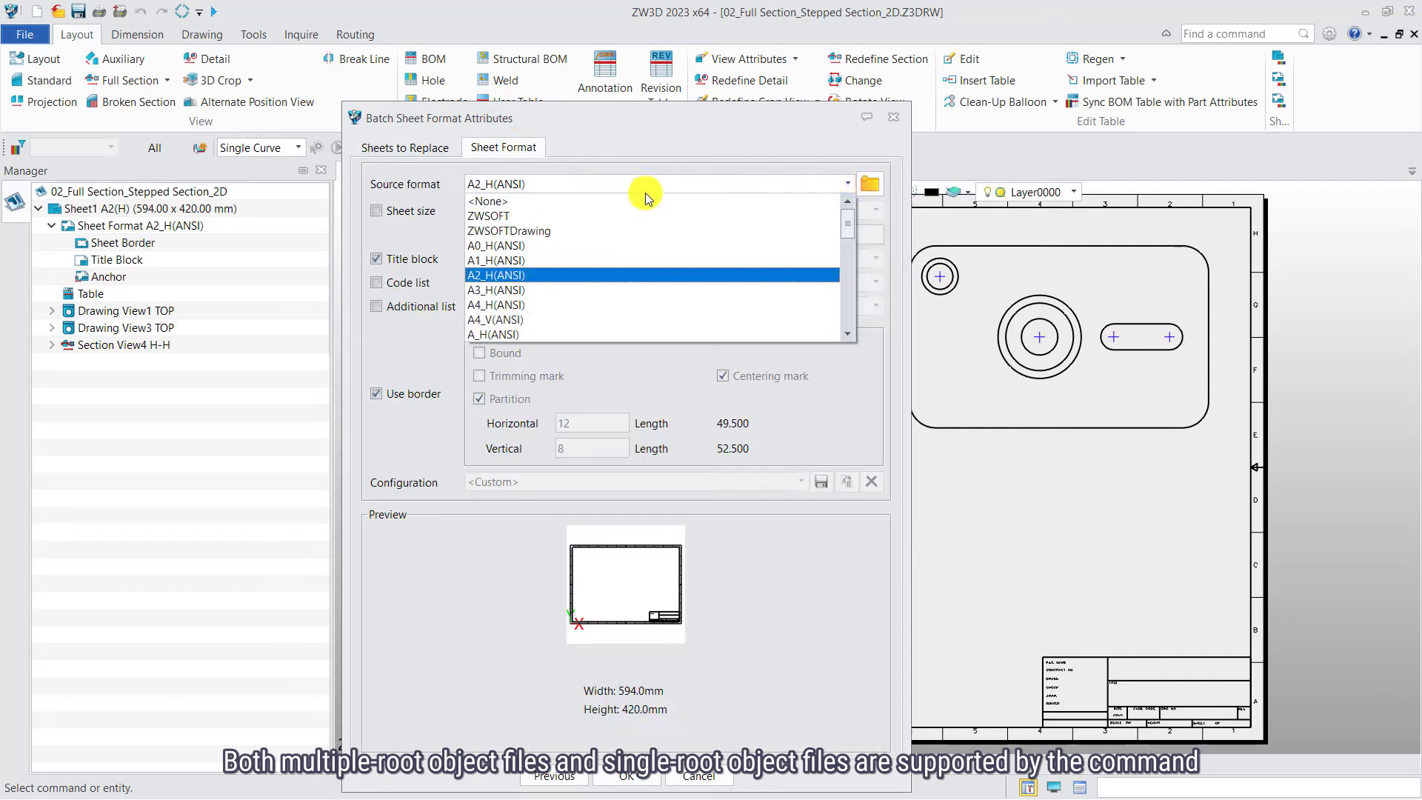
click(510, 231)
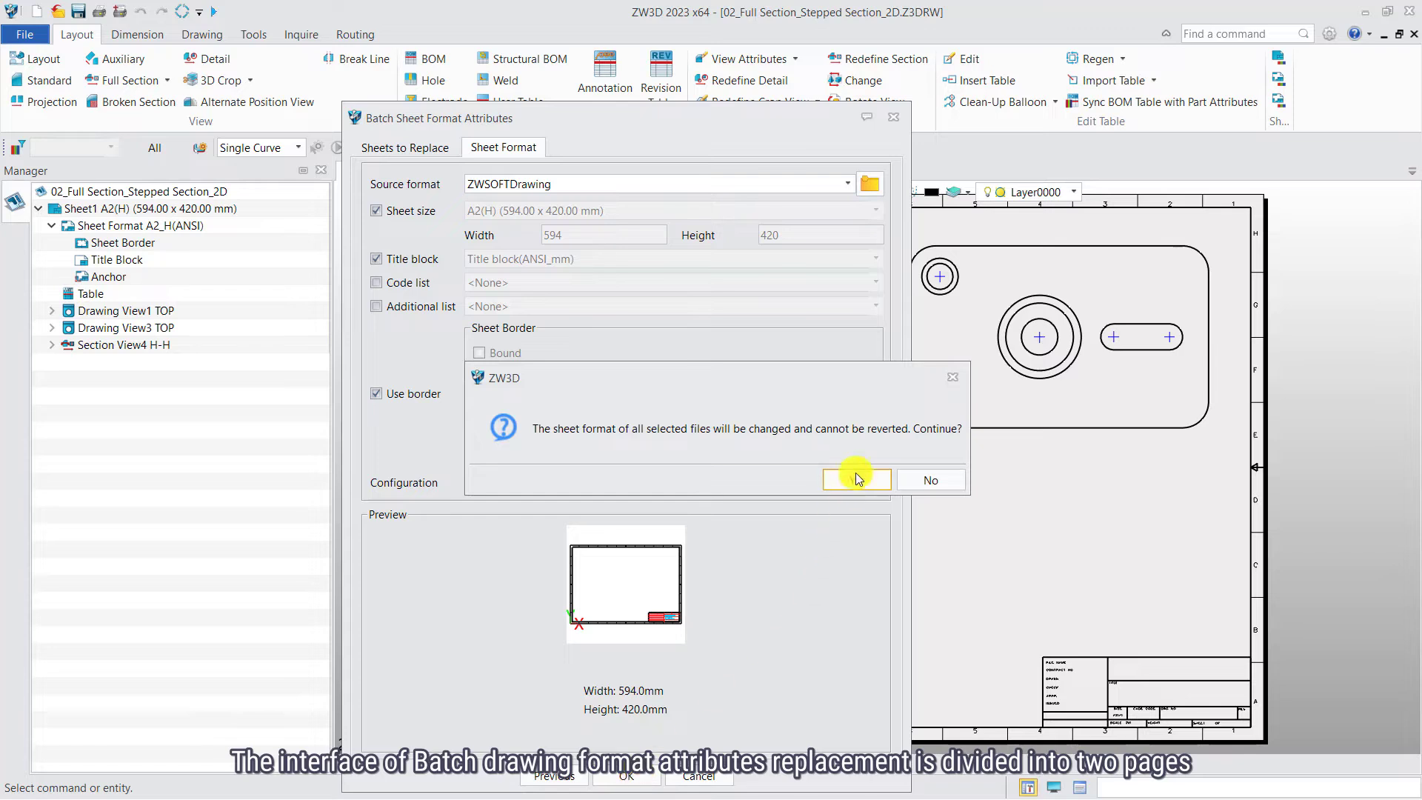
click(854, 480)
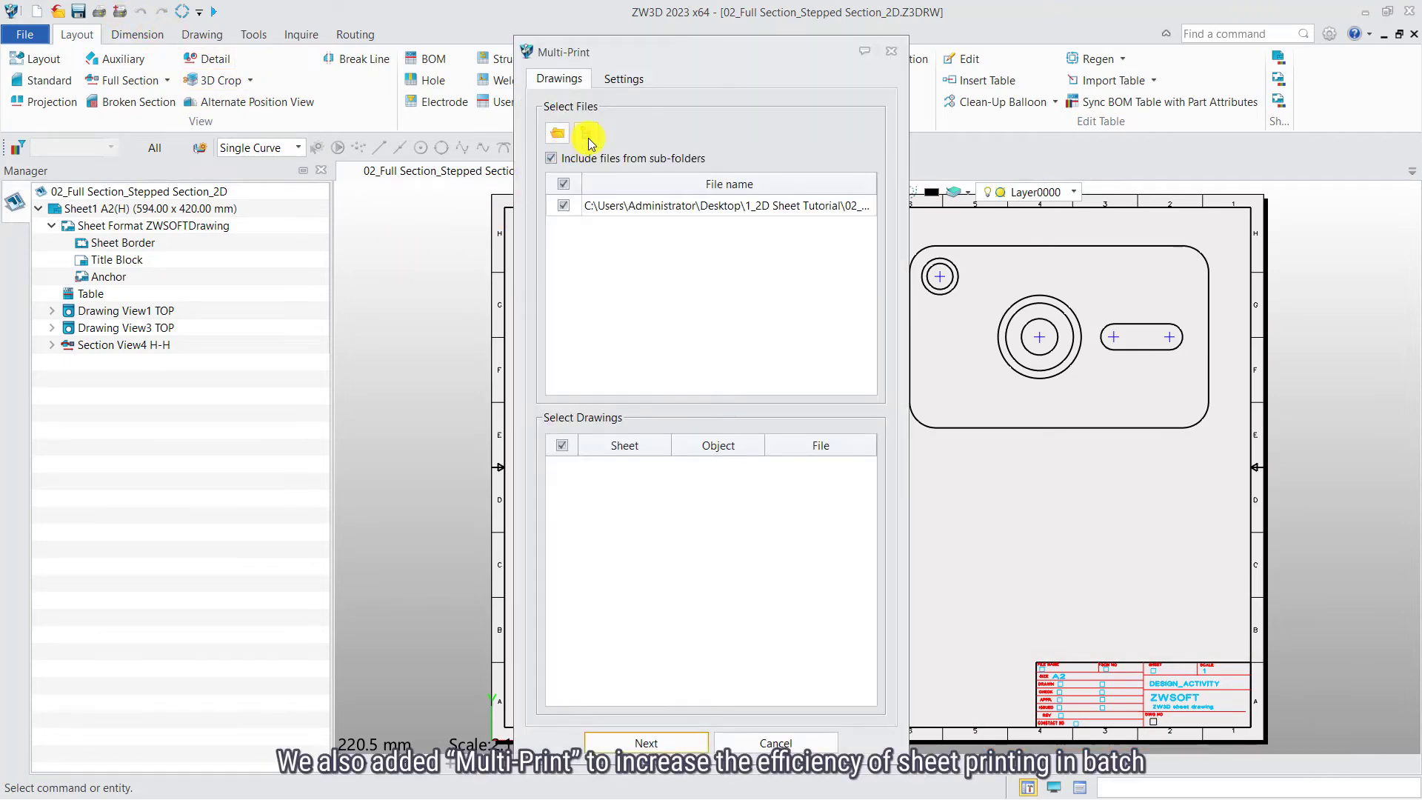
- Add the tutorial folder to Multi-Print and page through the print preview of its sheets
click(555, 132)
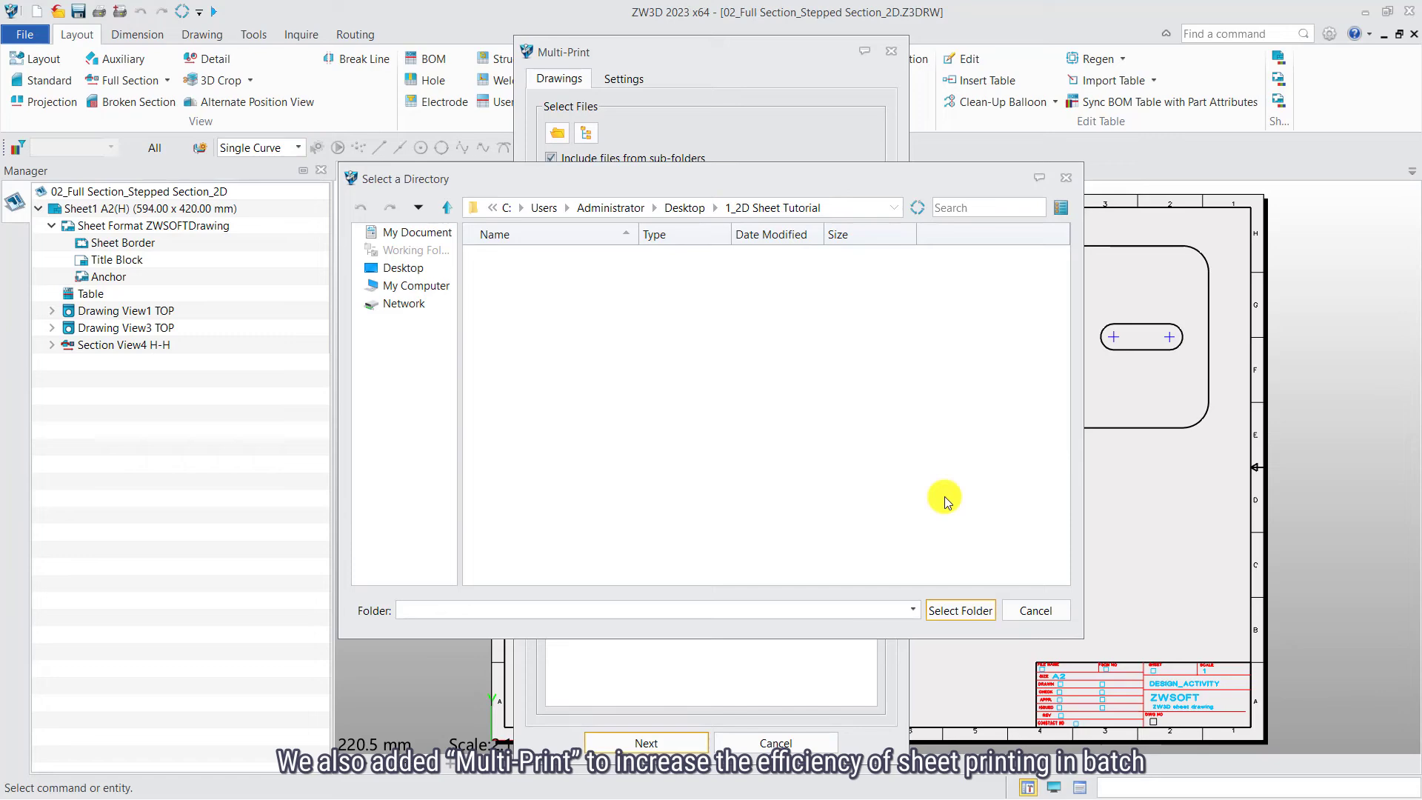
click(958, 609)
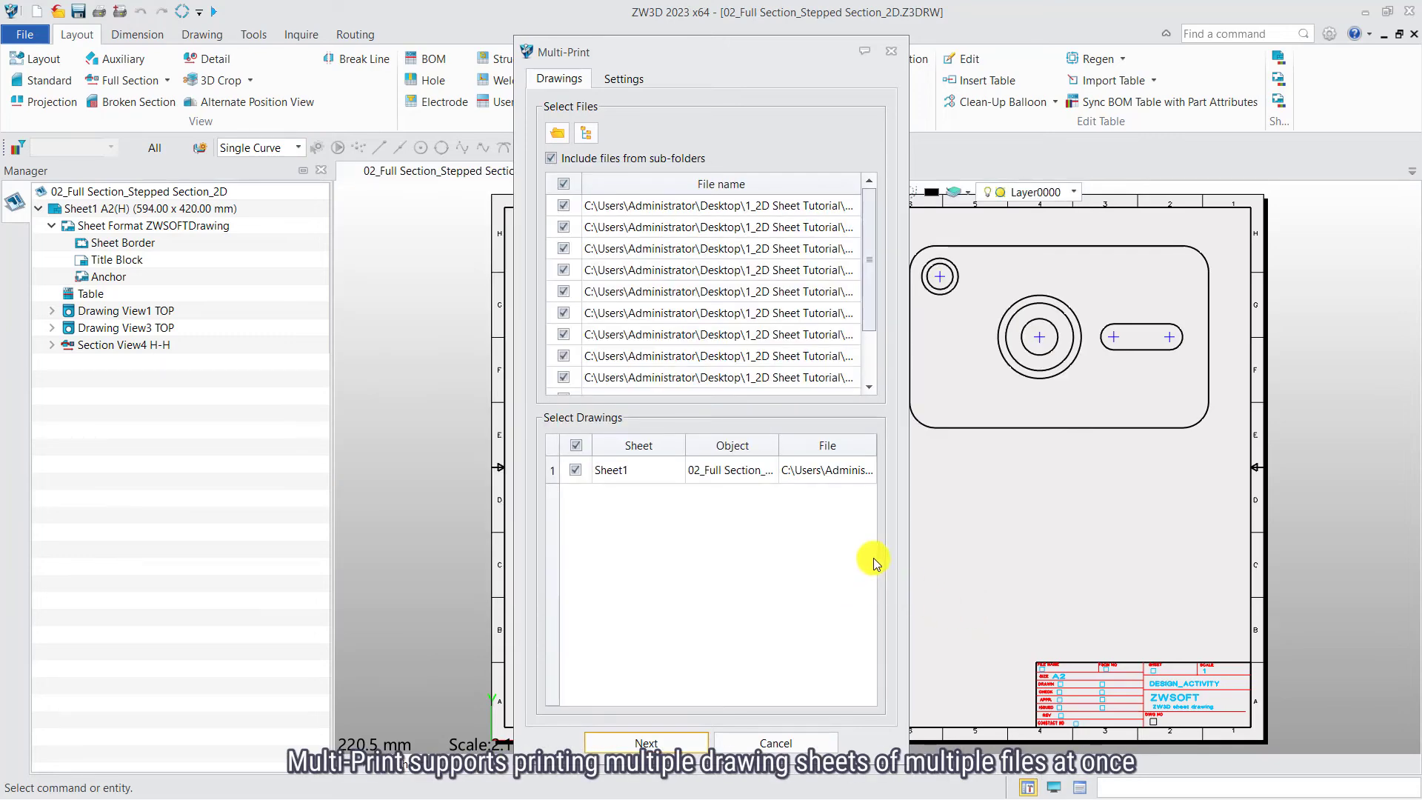
click(646, 742)
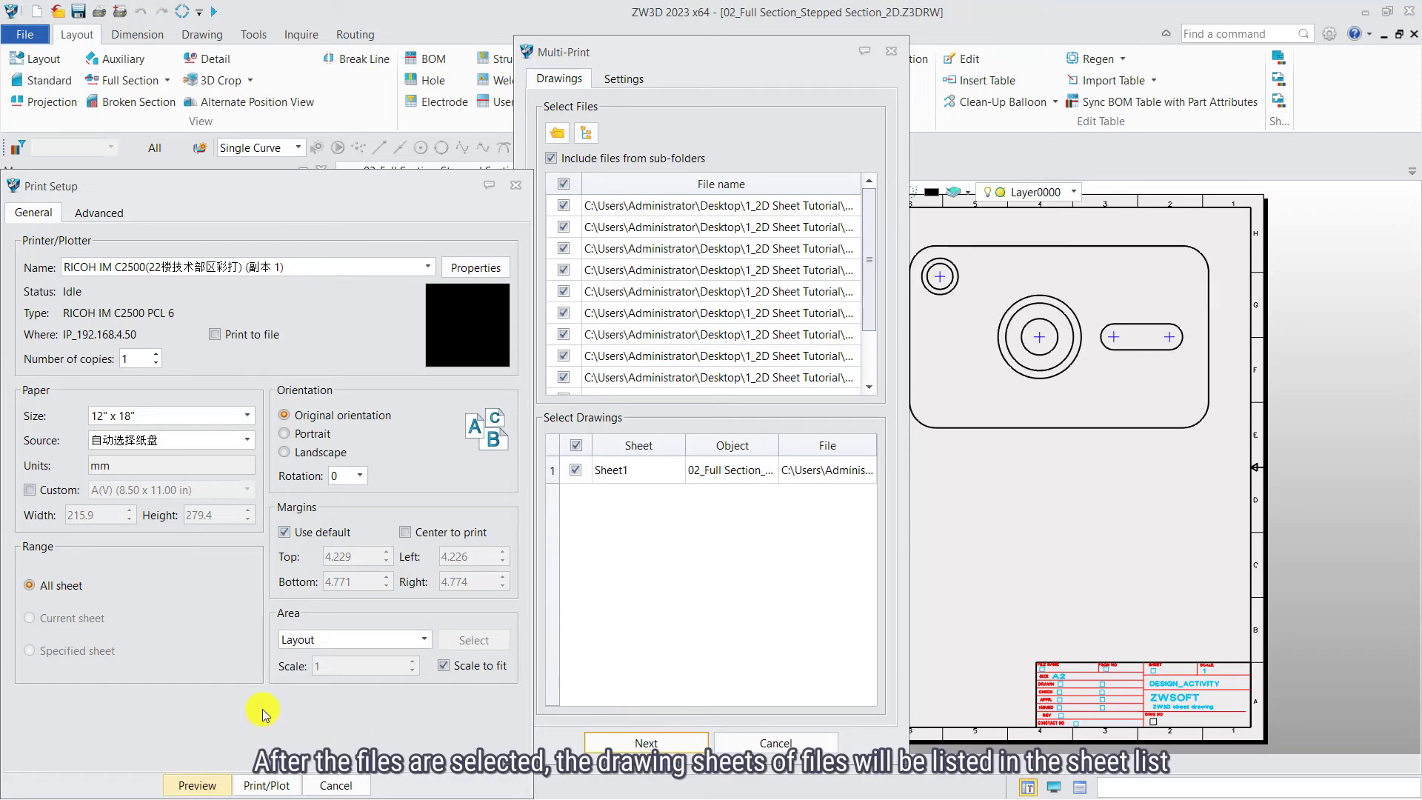
click(195, 785)
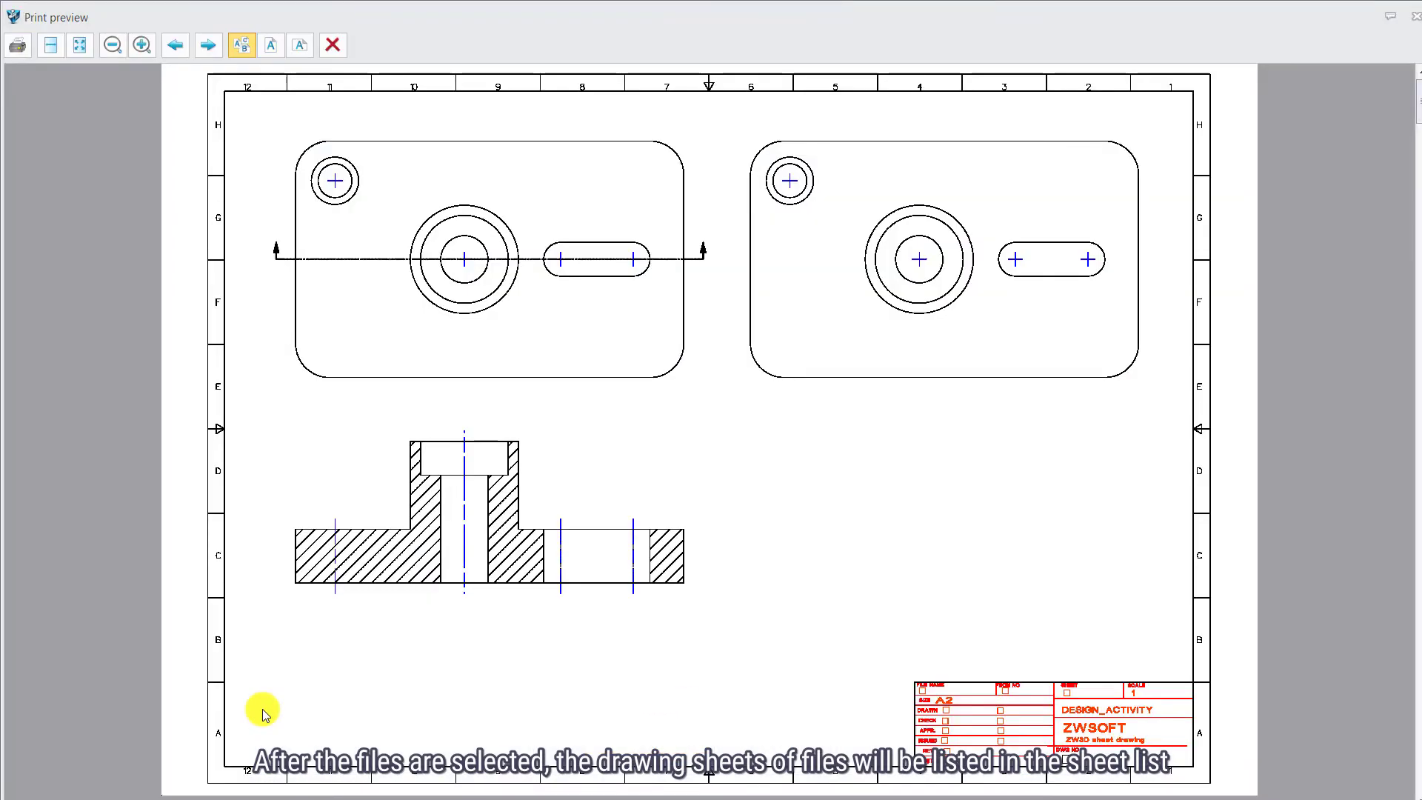
scroll(down, 3)
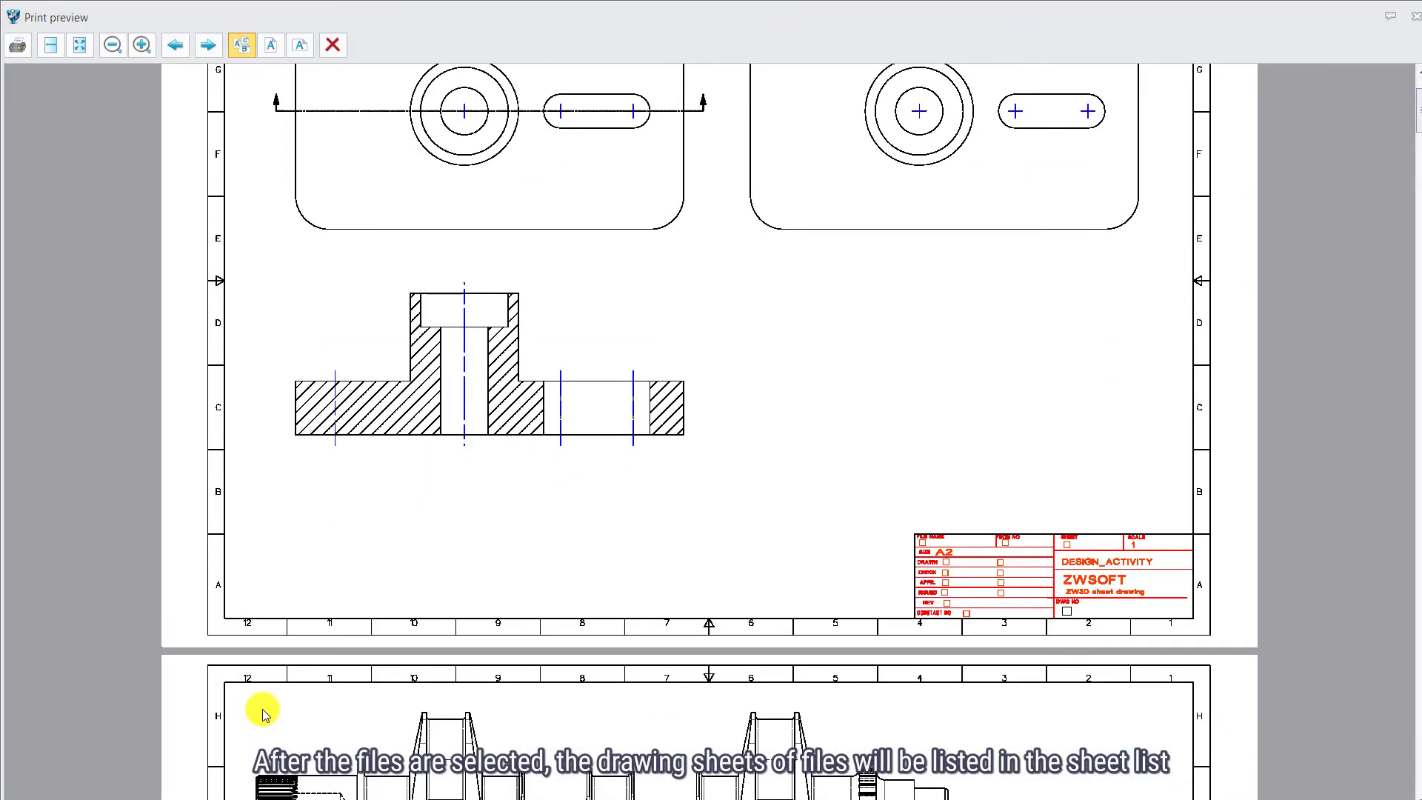